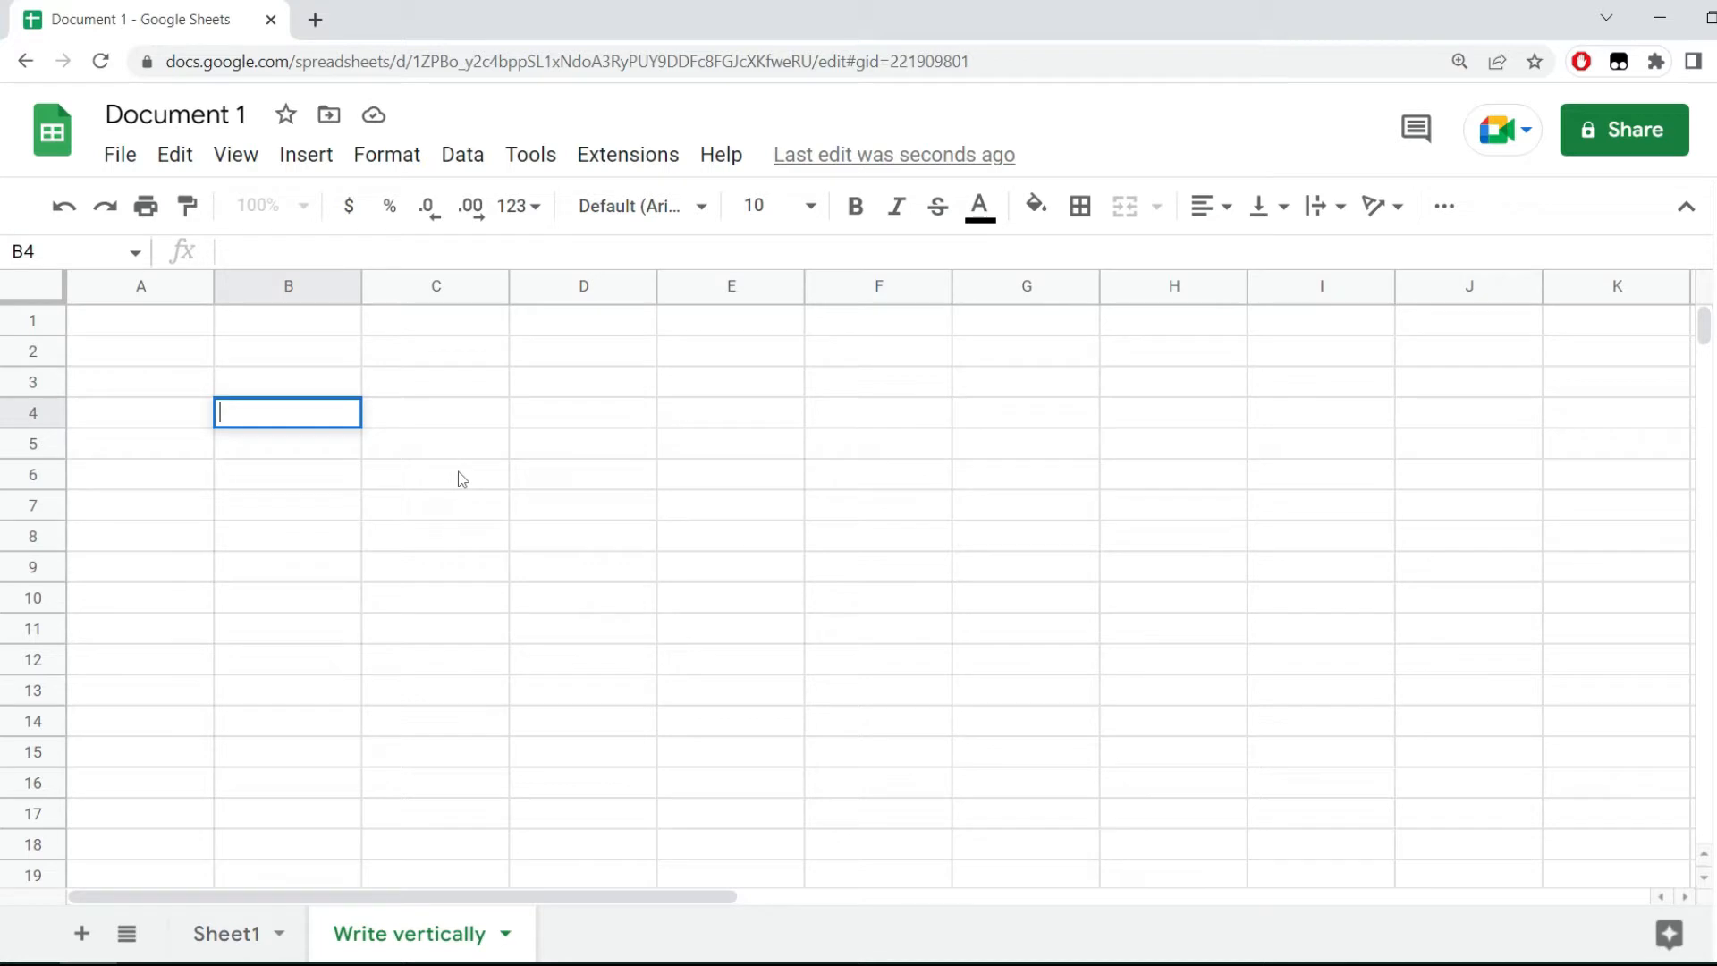
- Enter test text in B4, then type 'Vertically' in B8 with Stack vertically rotation
{"action": "type", "text": "akdjhaksjdaadsasd"}
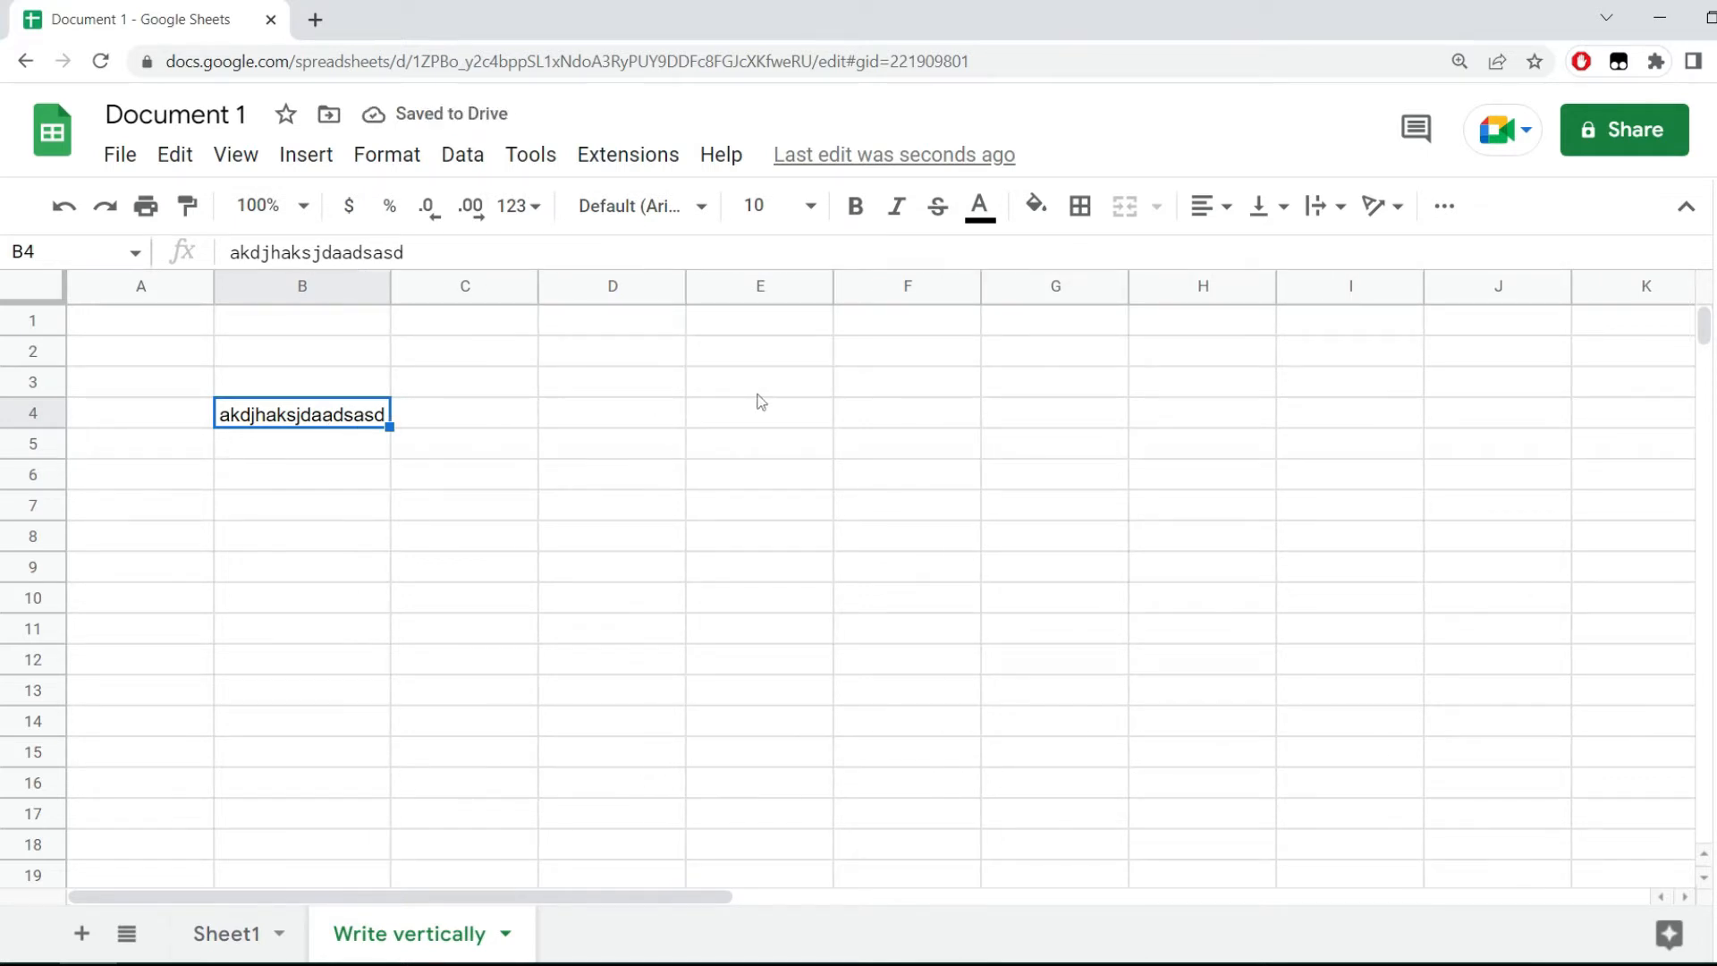
{"action": "left_click", "coordinate": [758, 597]}
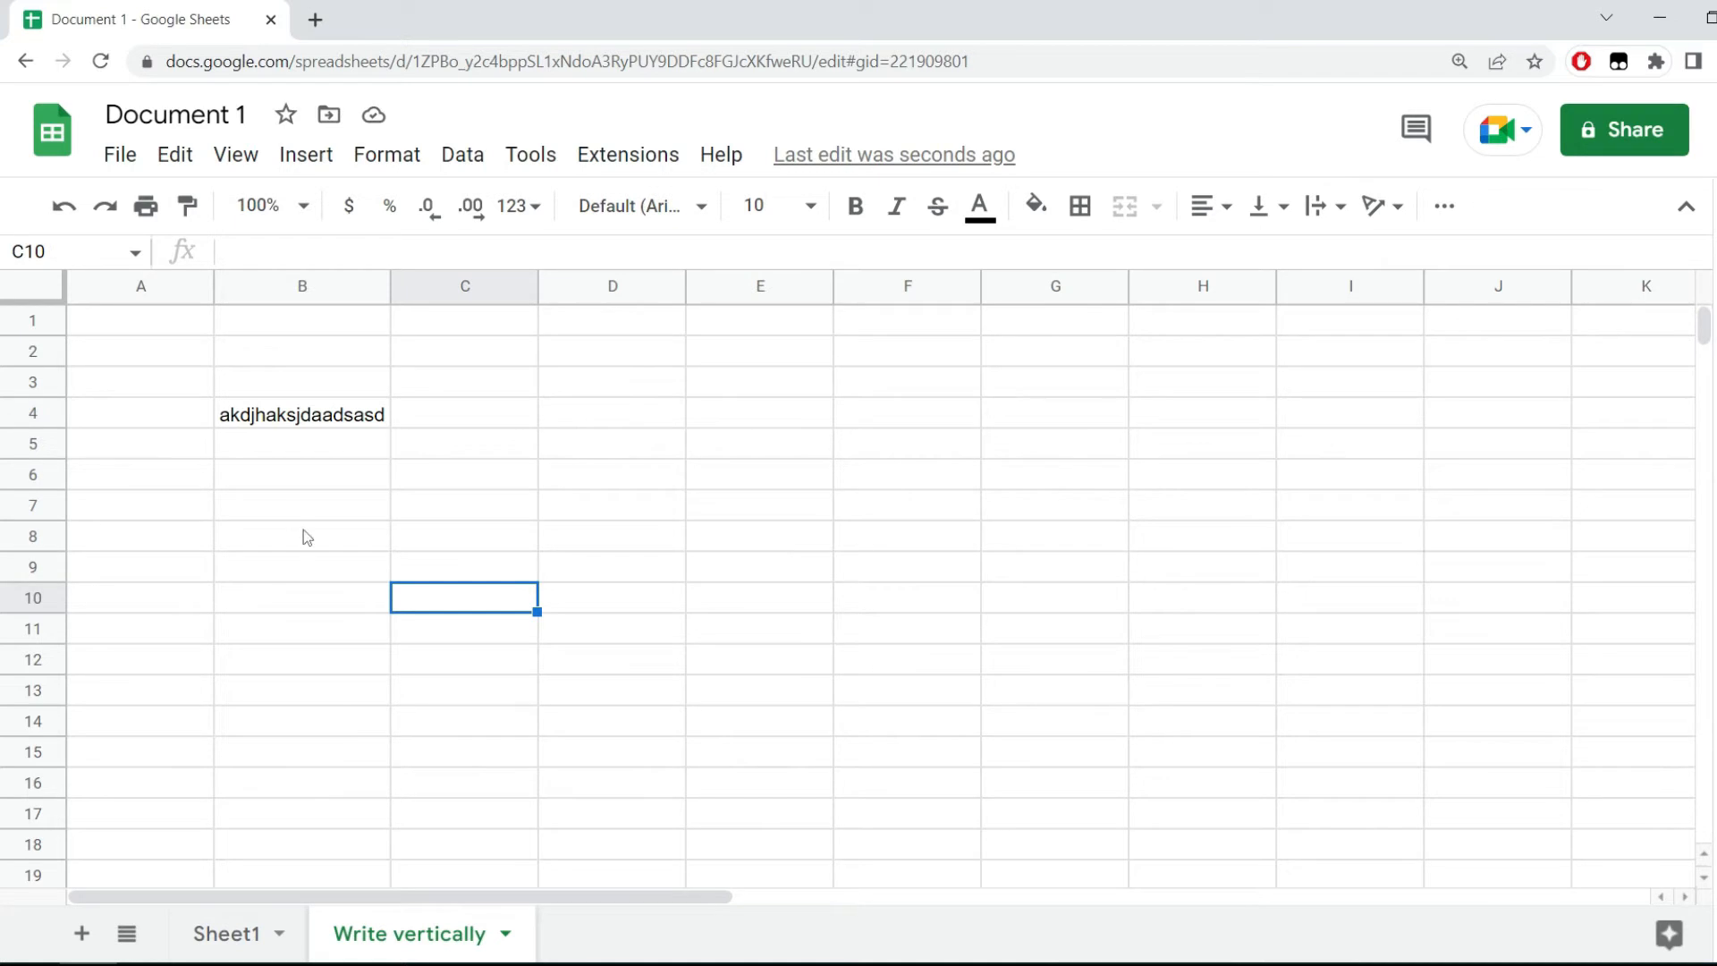
{"action": "type", "text": "Vertically"}
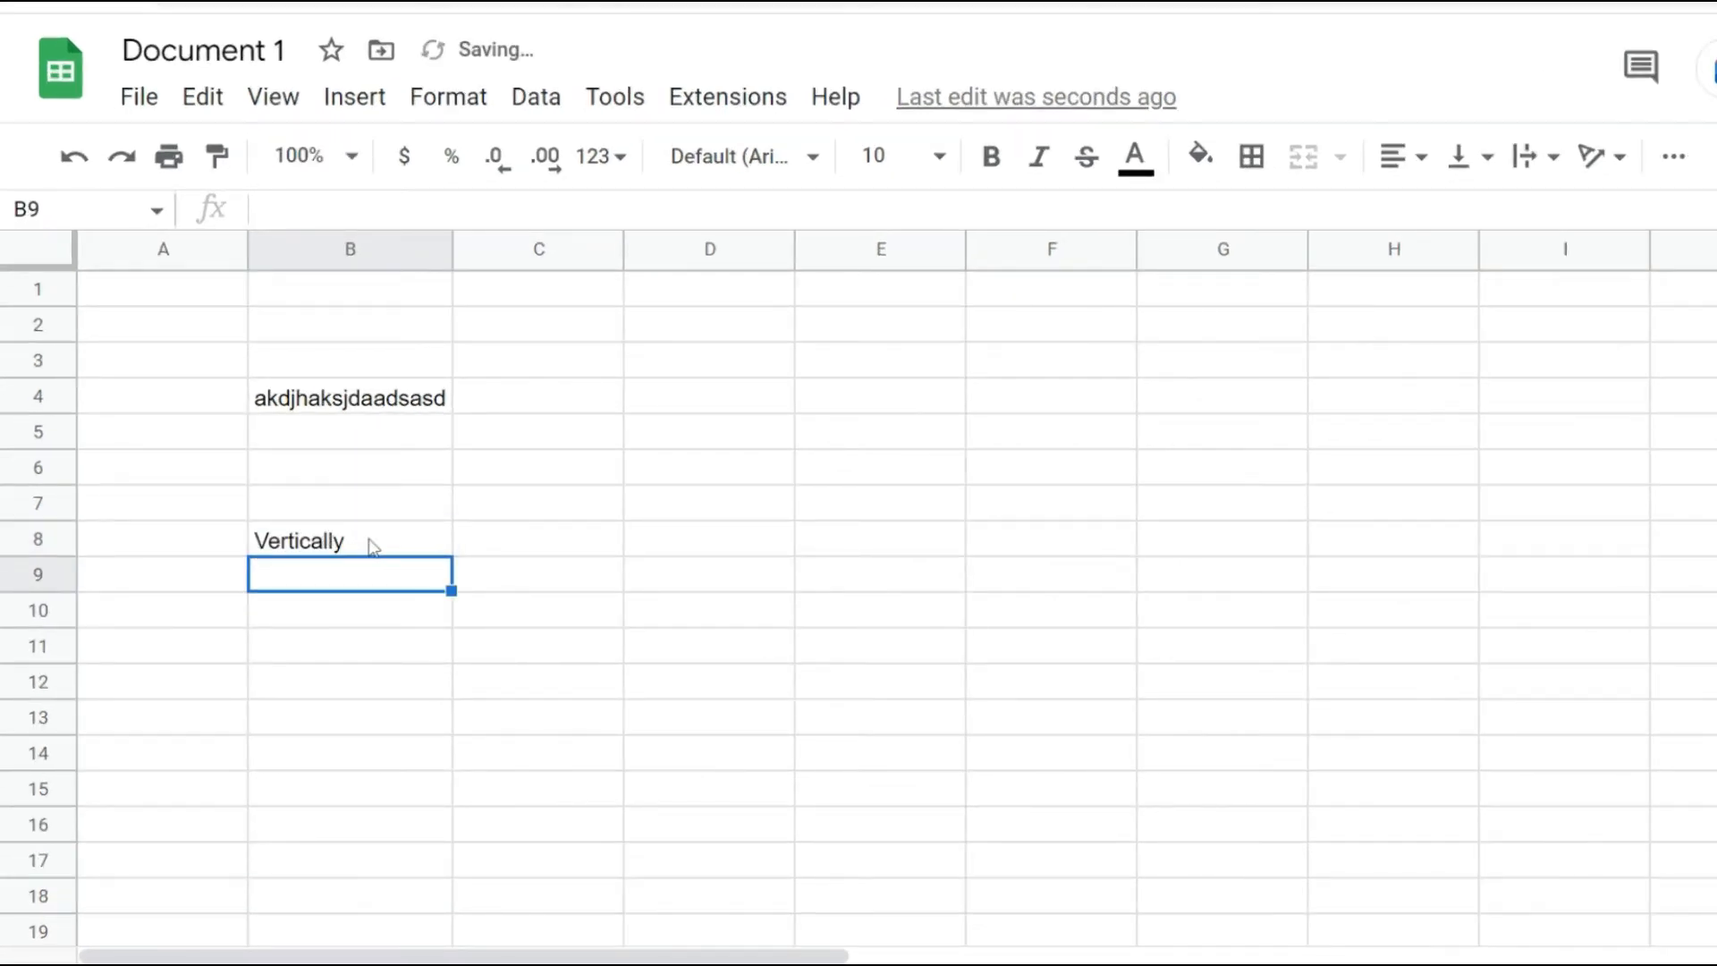
{"action": "left_click", "coordinate": [448, 96]}
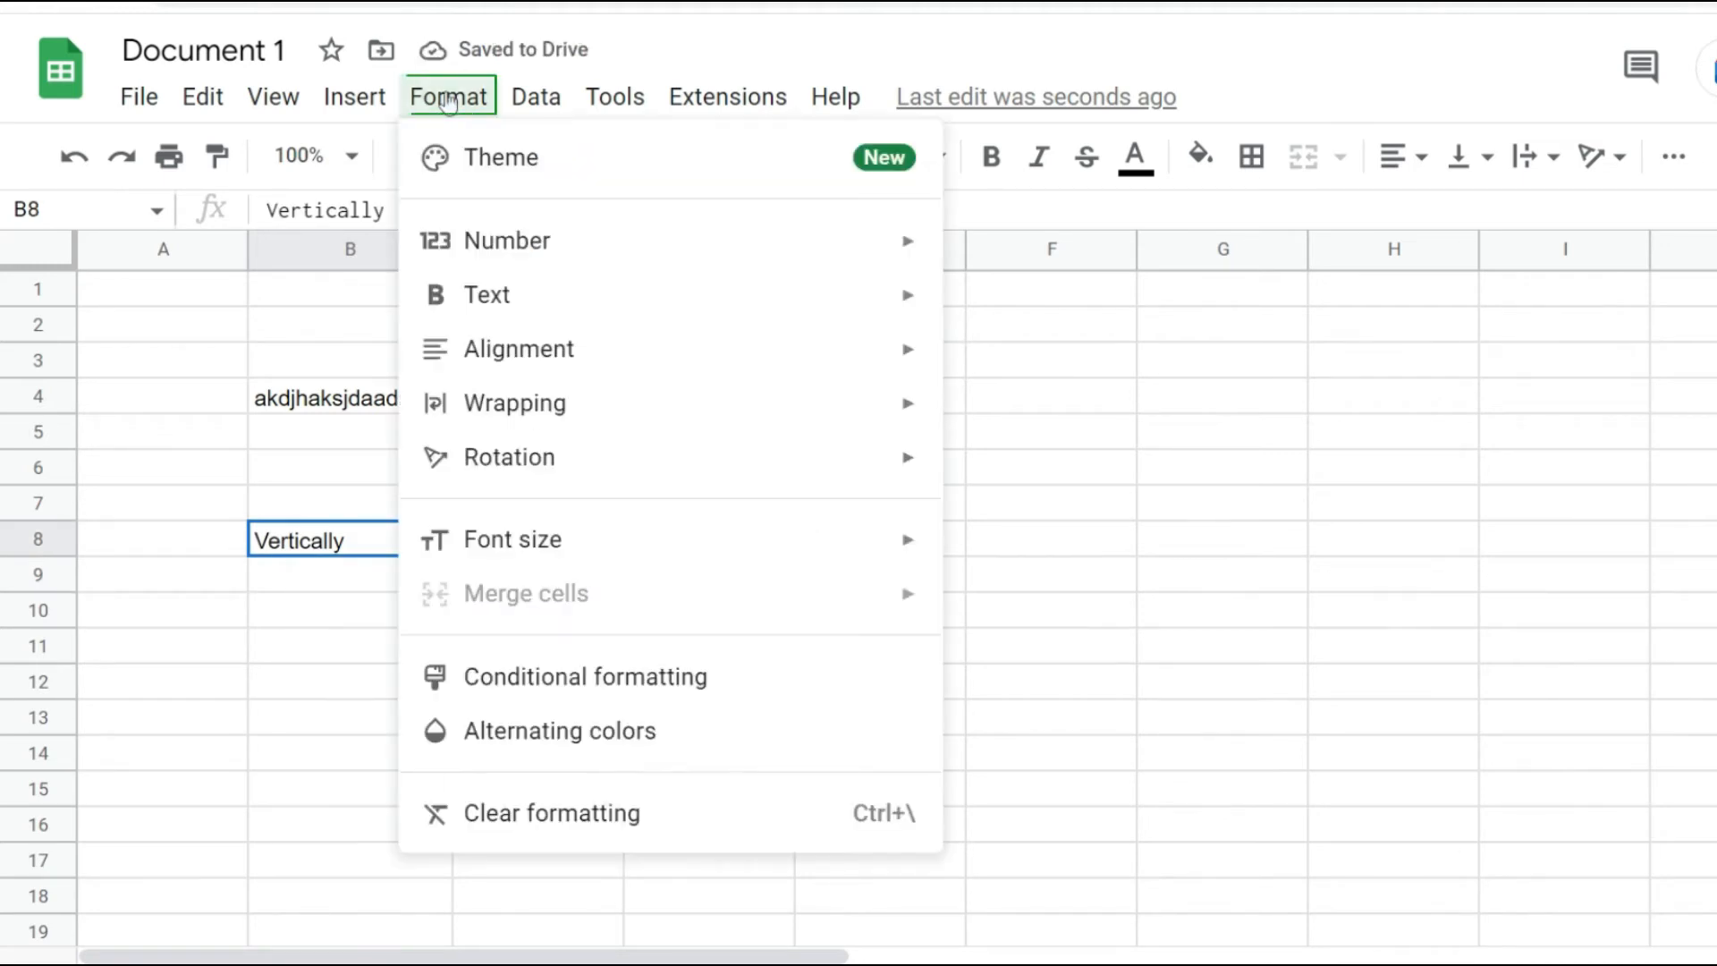
{"action": "mouse_move", "coordinate": [508, 457]}
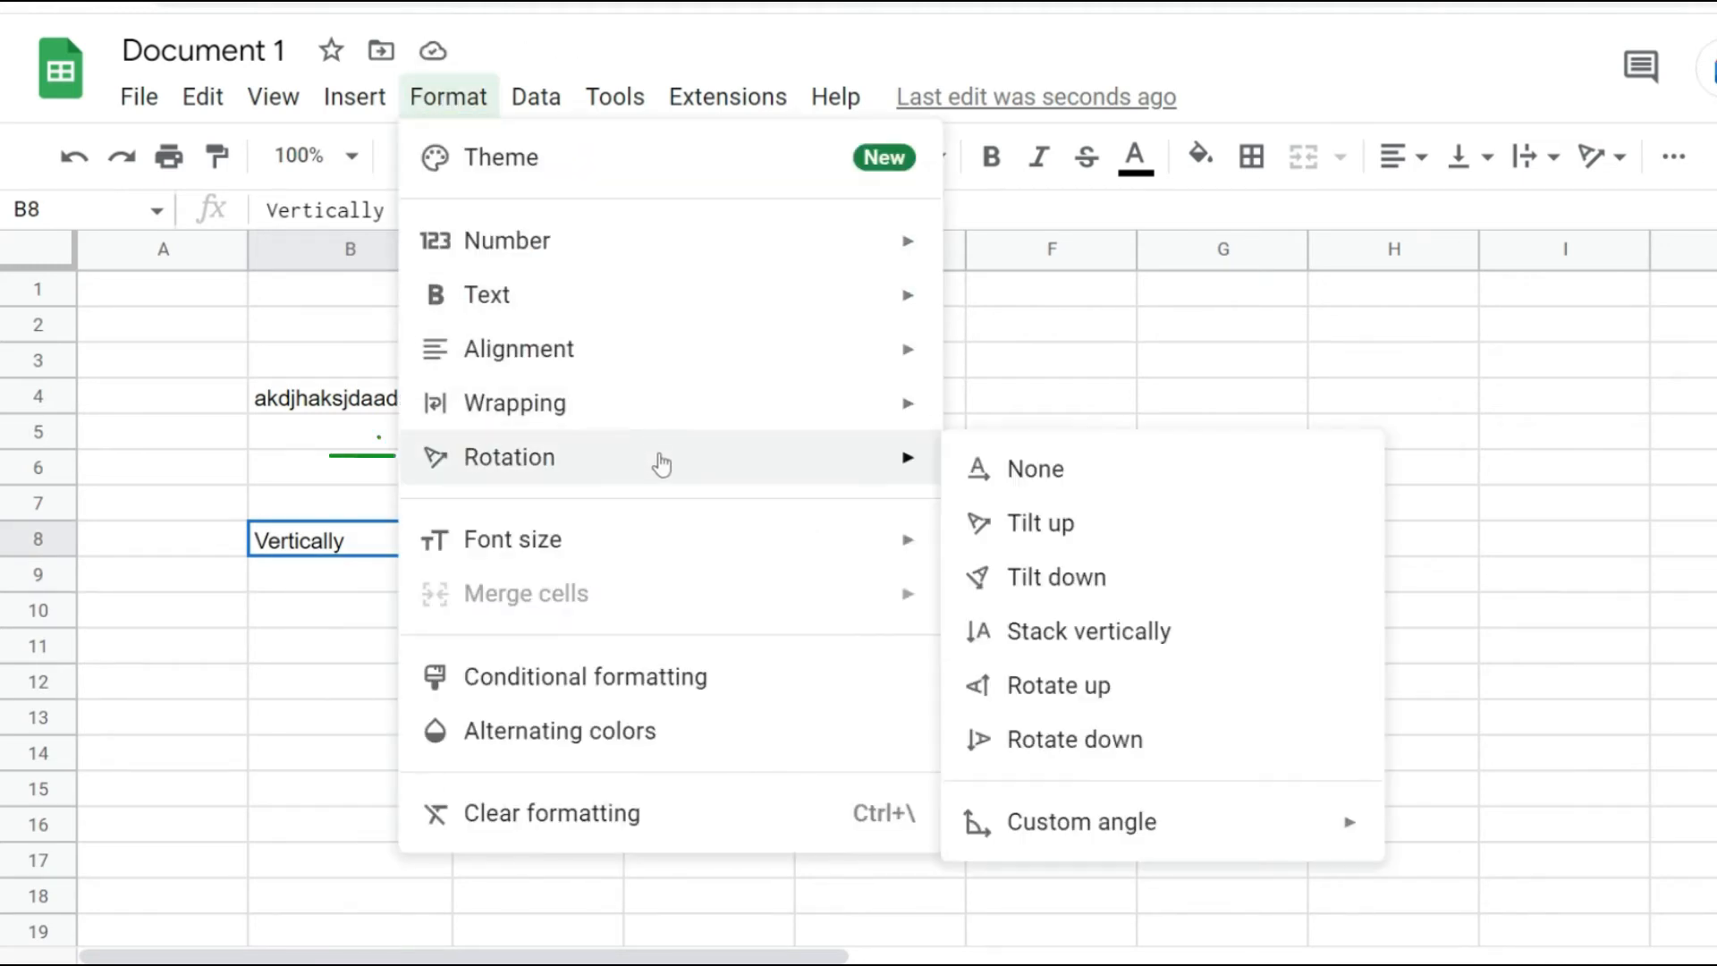
{"action": "left_click", "coordinate": [1086, 631]}
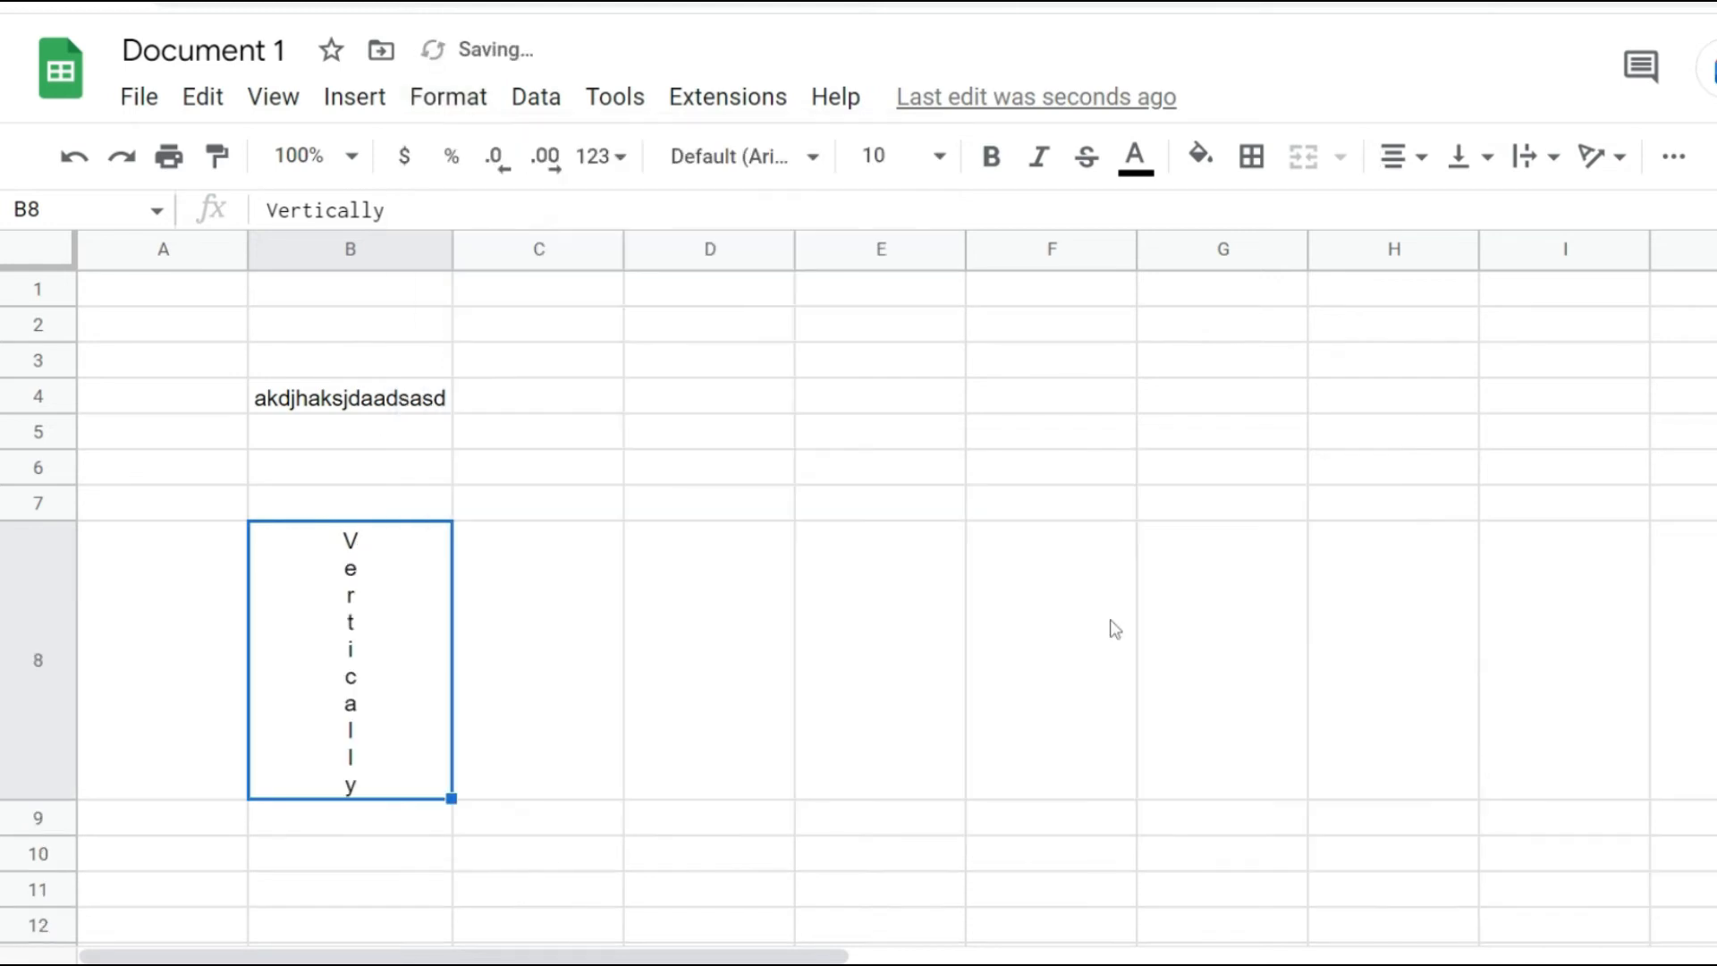
{"action": "mouse_move", "coordinate": [327, 611]}
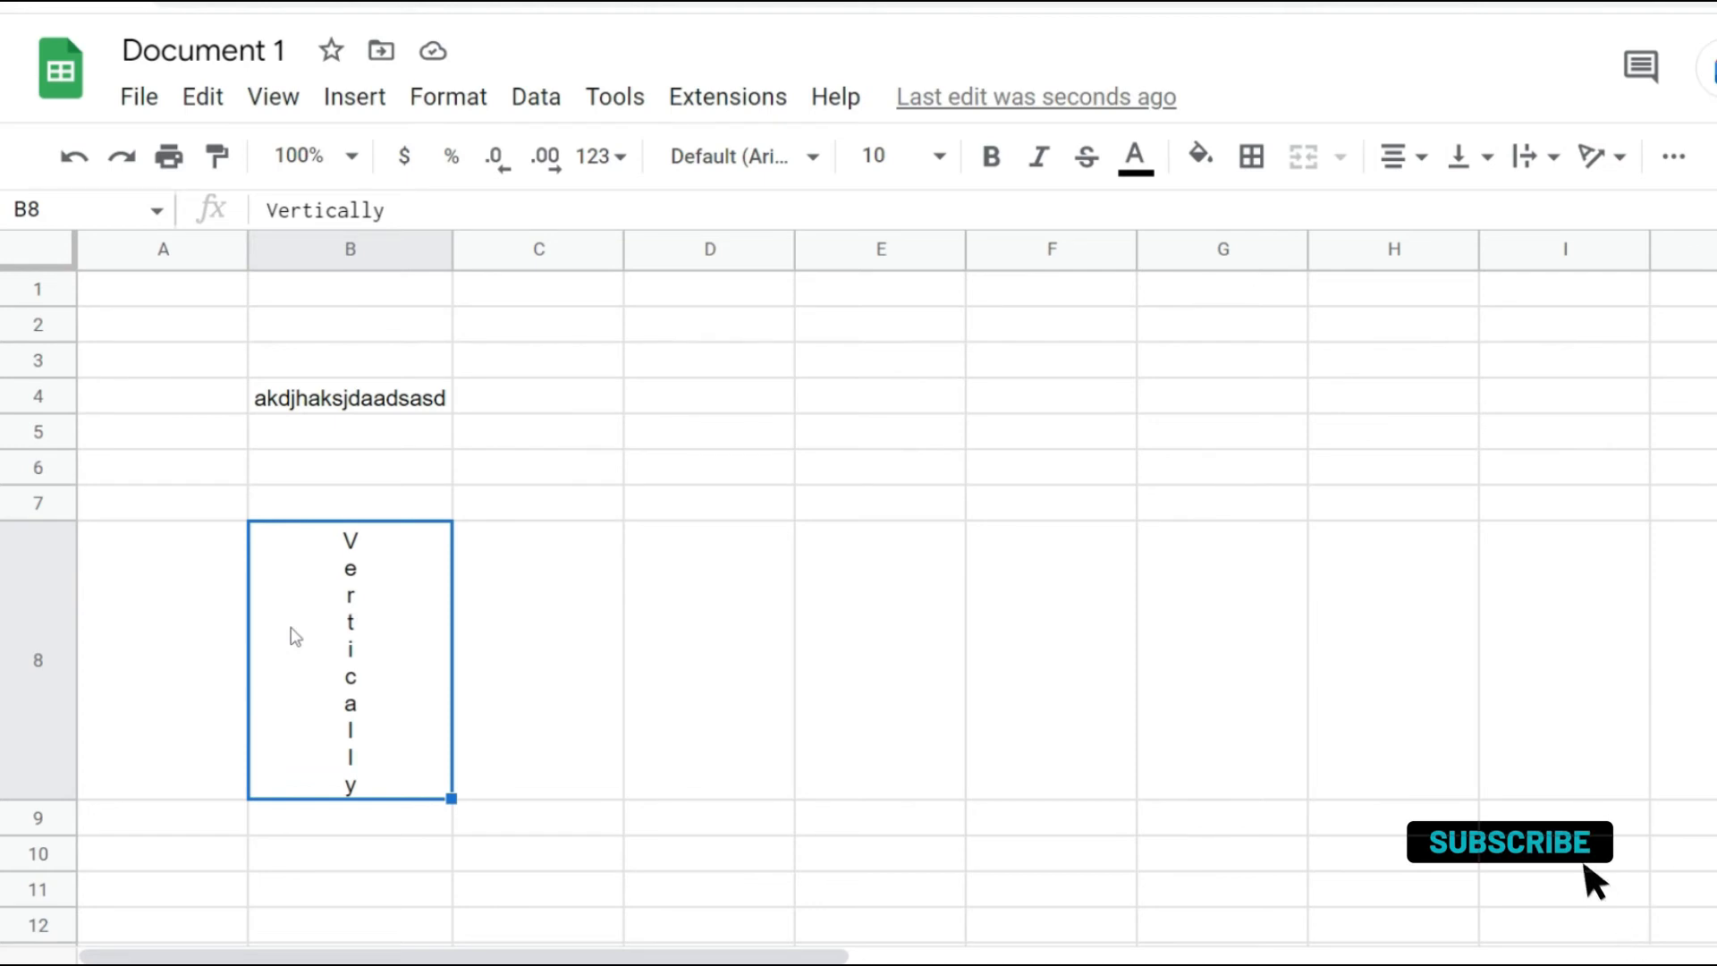
{"action": "left_click", "coordinate": [1509, 843]}
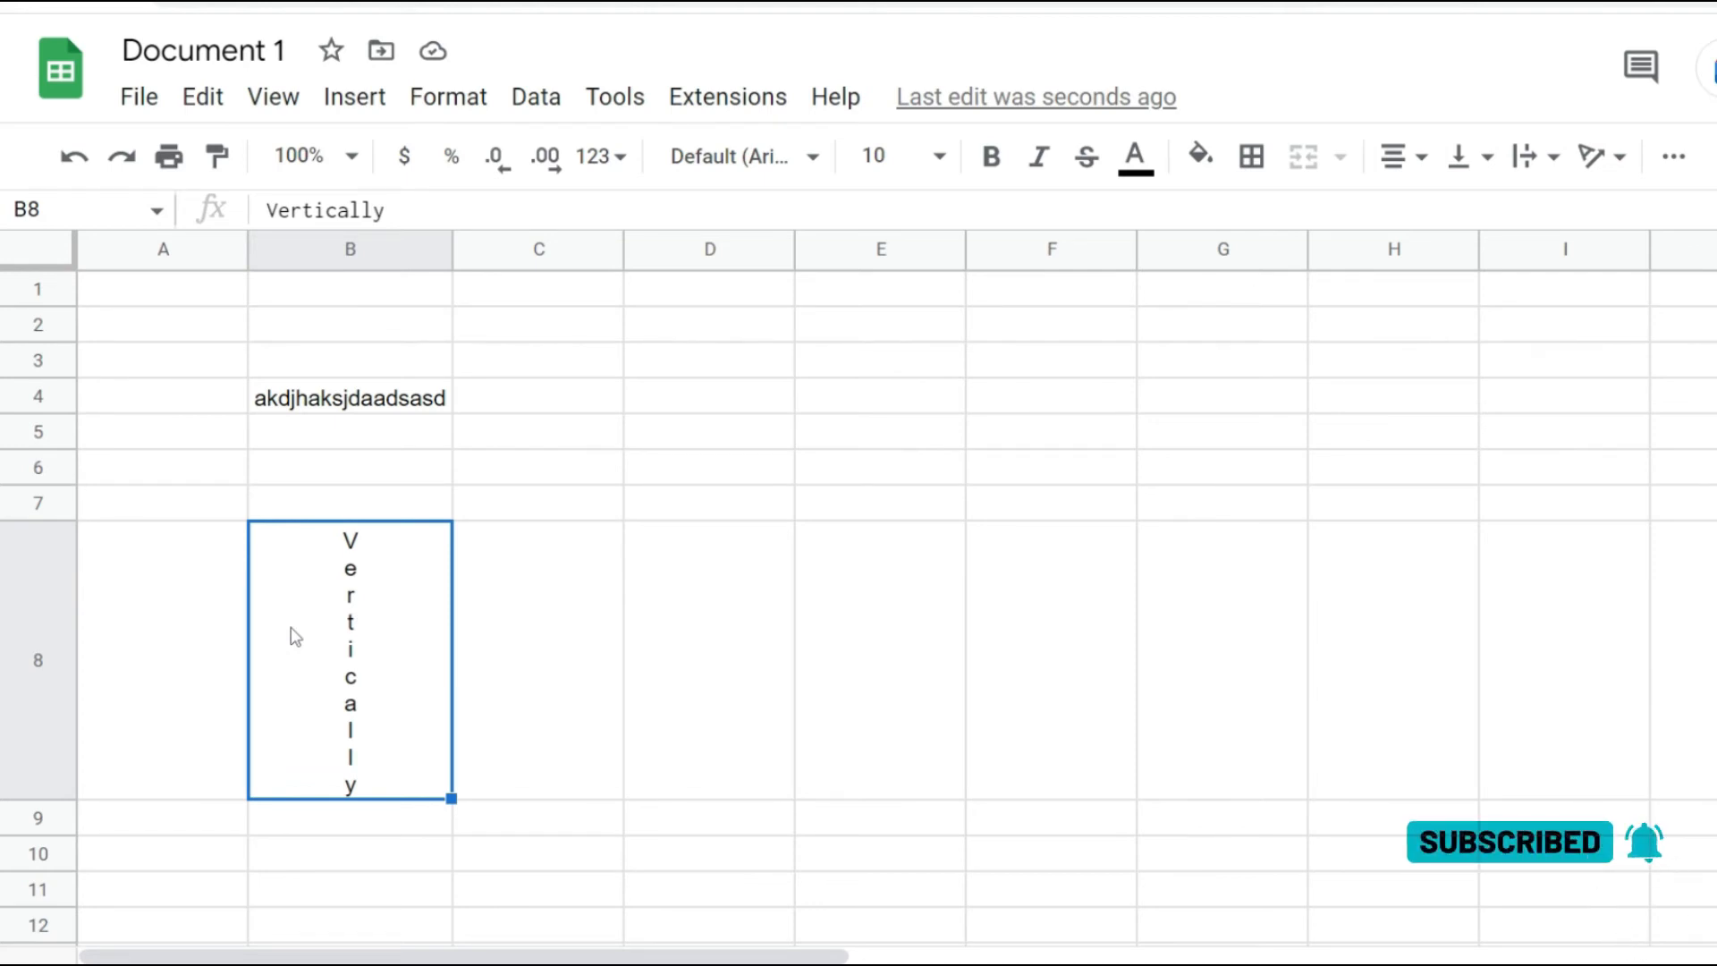